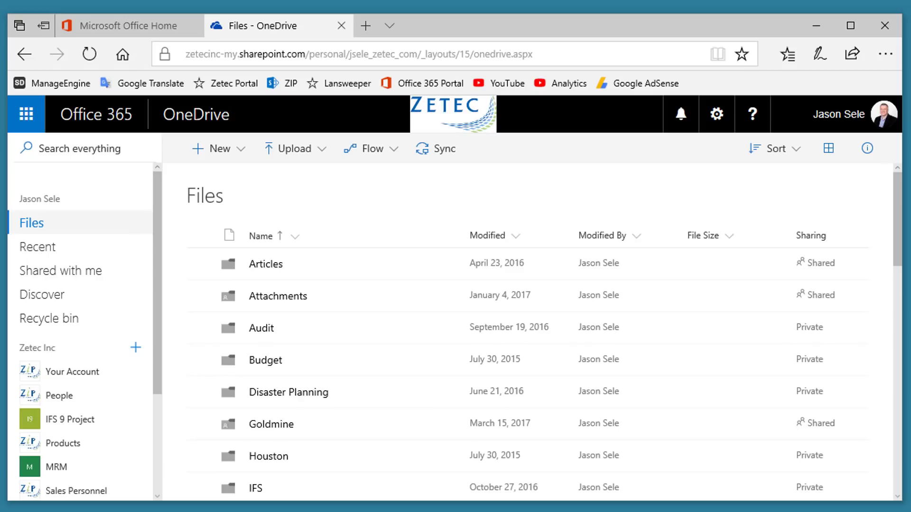
mouse_move(363, 277)
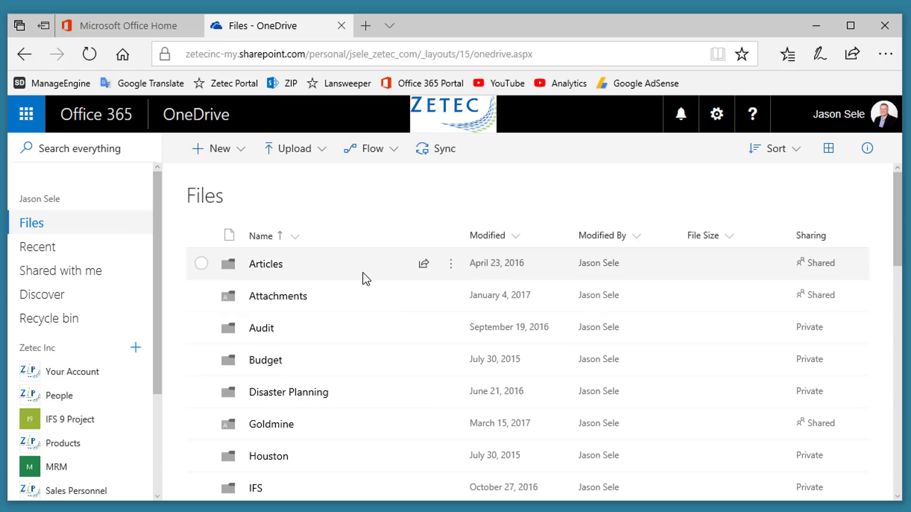
Open the Articles folder to list its three shared documents
left_click(264, 262)
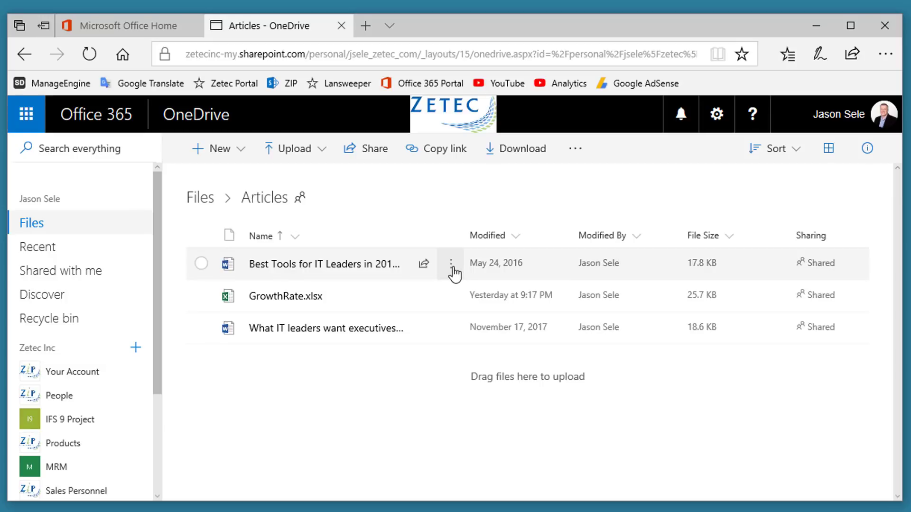
left_click(451, 263)
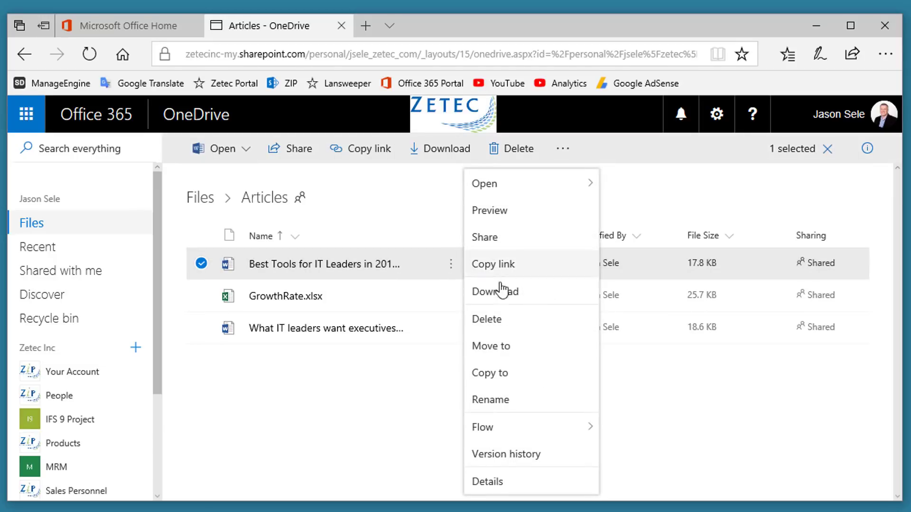
left_click(508, 464)
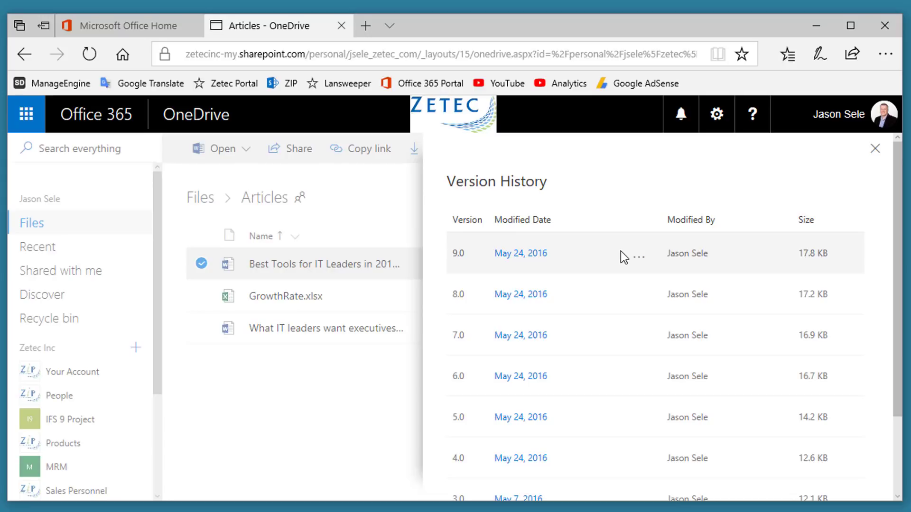
mouse_move(521, 253)
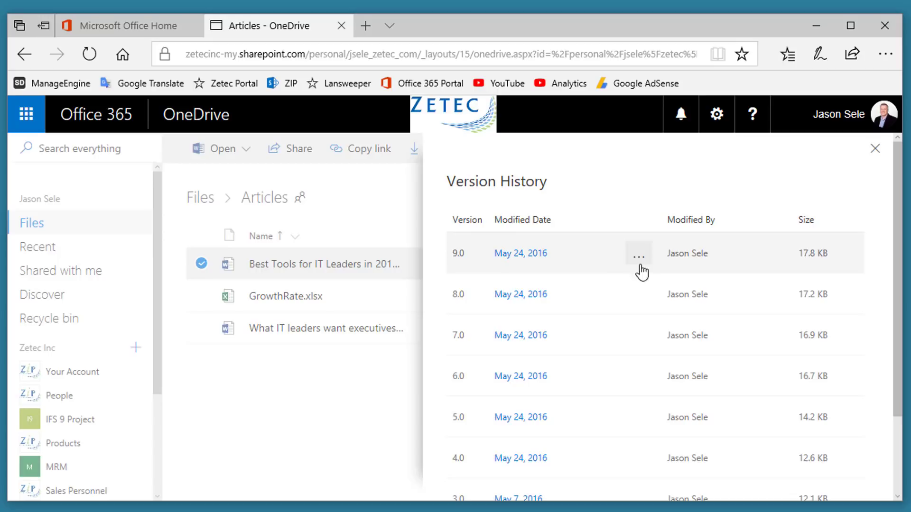
left_click(638, 297)
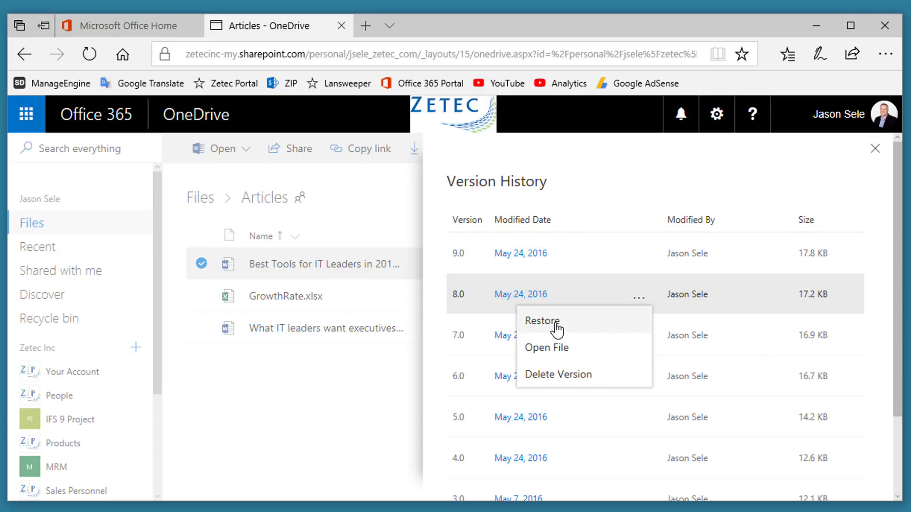
mouse_move(546, 348)
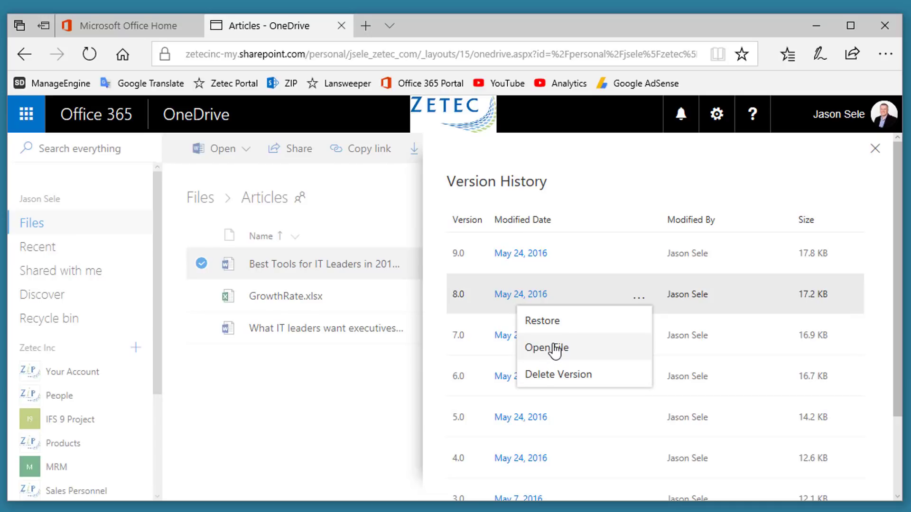
left_click(874, 148)
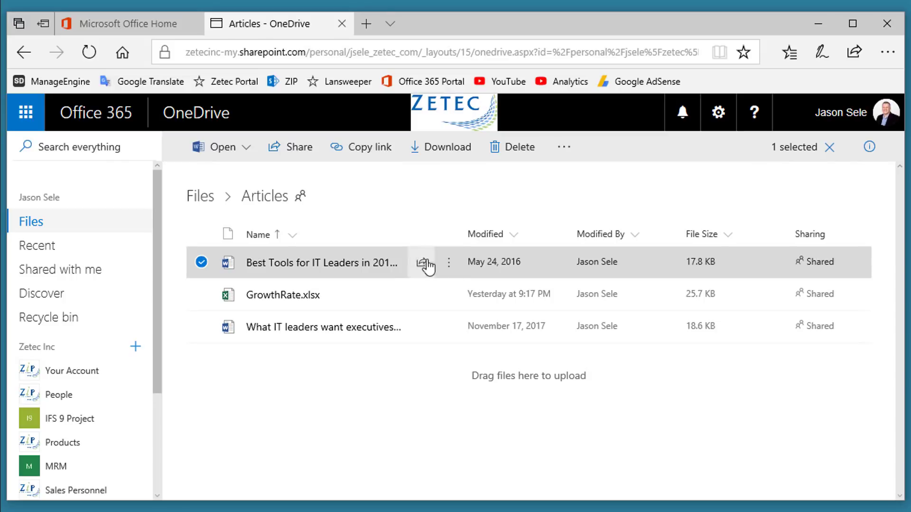
Start sharing the first Word document and limit the link to specific people only
left_click(448, 263)
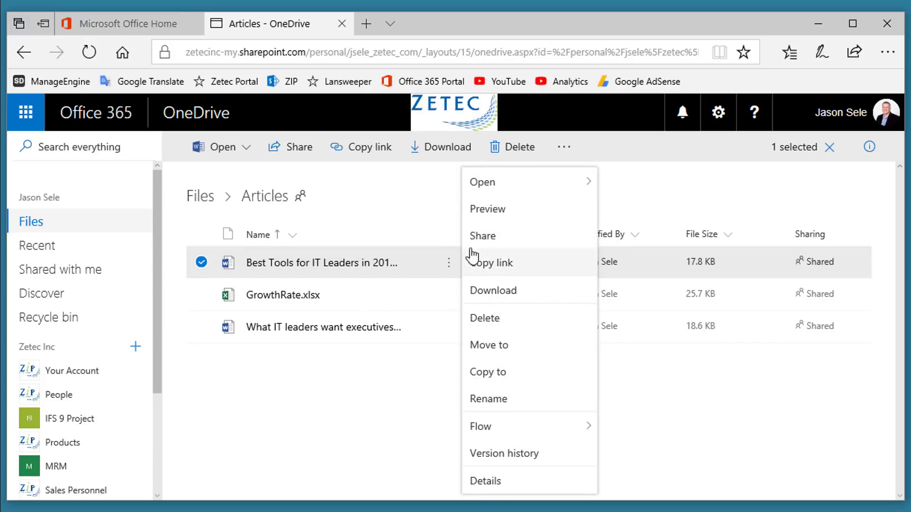
left_click(482, 235)
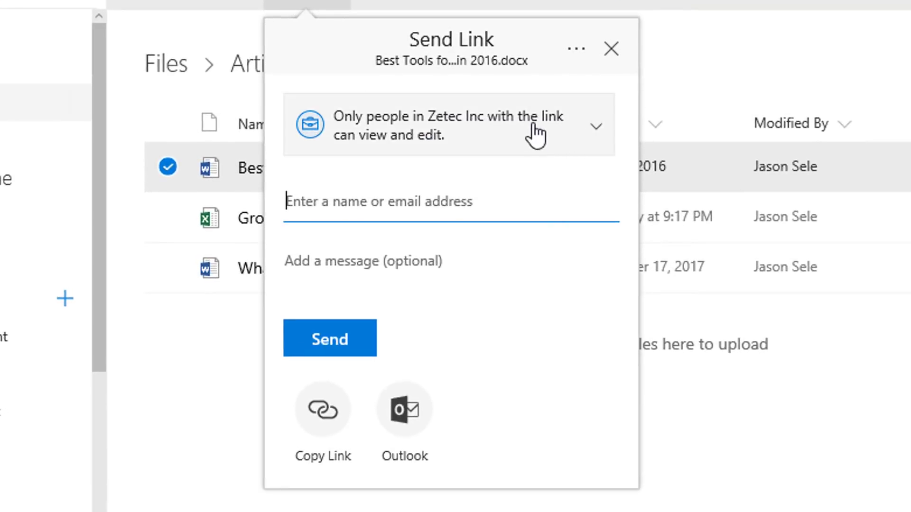
mouse_move(470, 131)
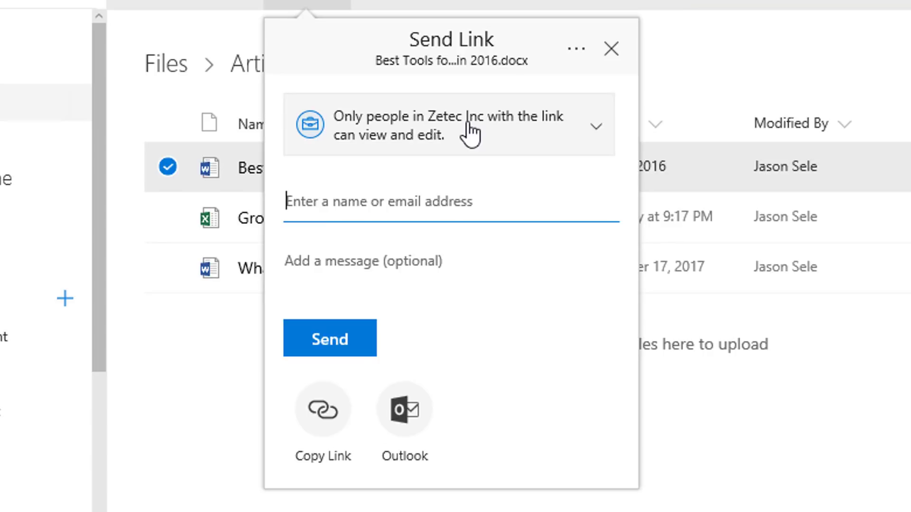
mouse_move(496, 134)
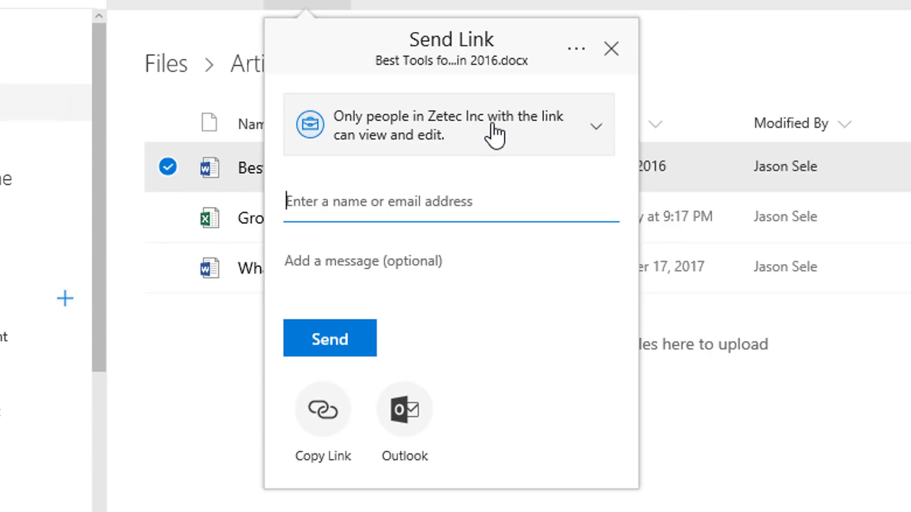
left_click(595, 124)
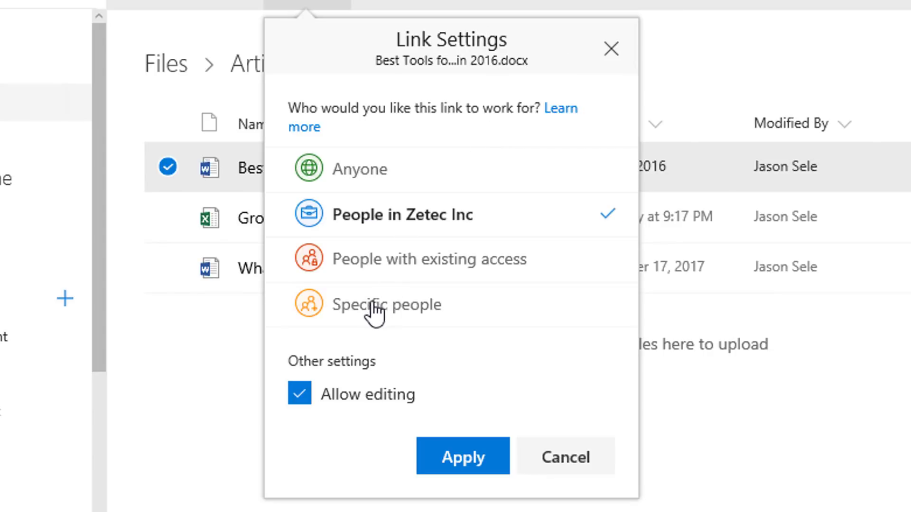
left_click(462, 457)
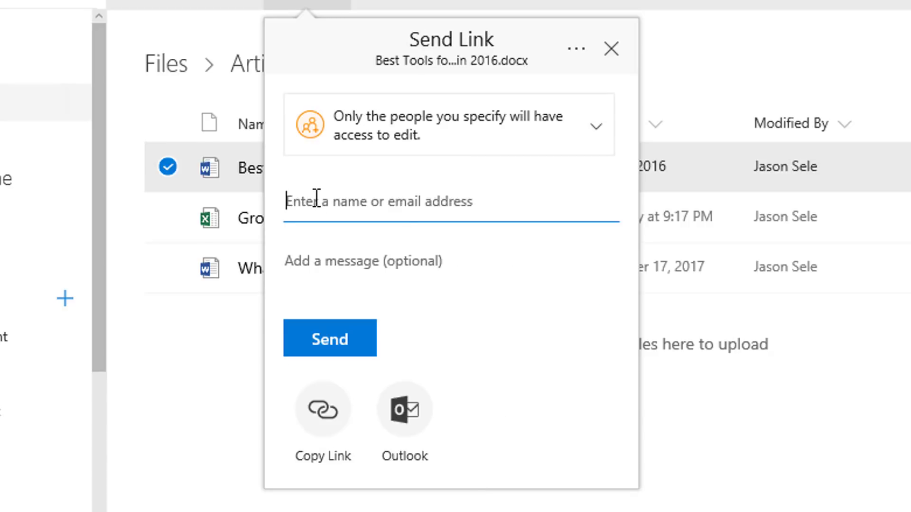
type("someone@gmail.")
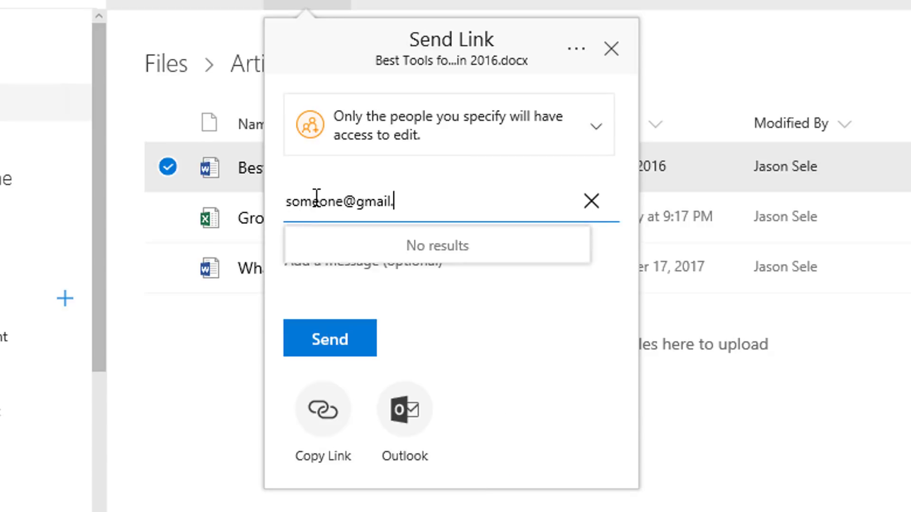
left_click(591, 201)
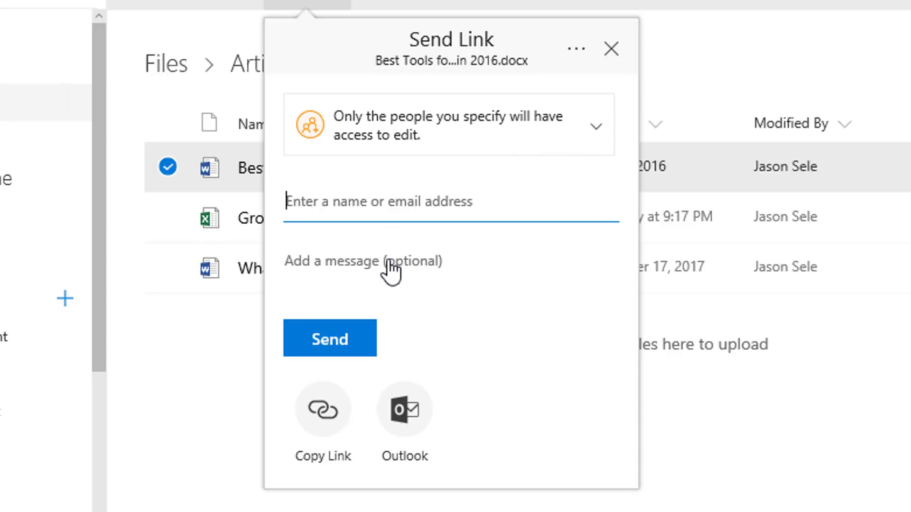
type("someone@gmail.com")
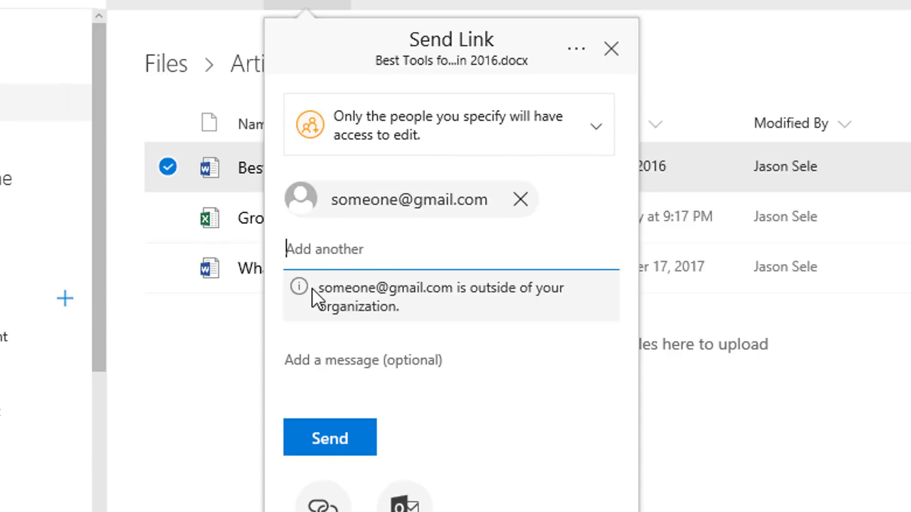
mouse_move(447, 328)
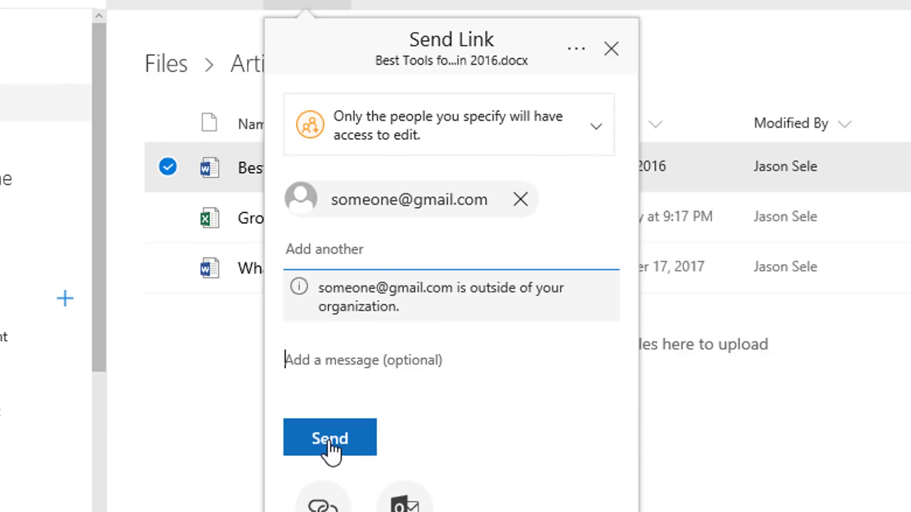
scroll("down", 3)
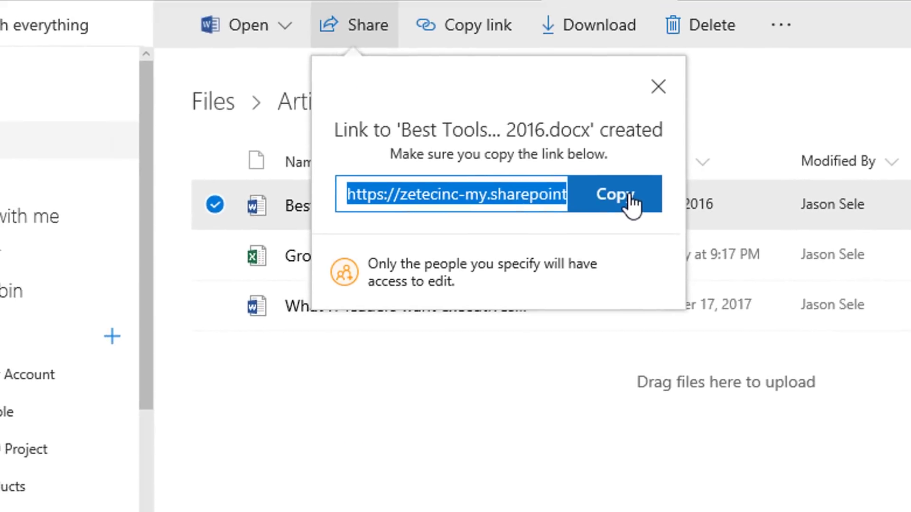
Copy the Best Tools document's new link and return to the top-level Files list
left_click(615, 193)
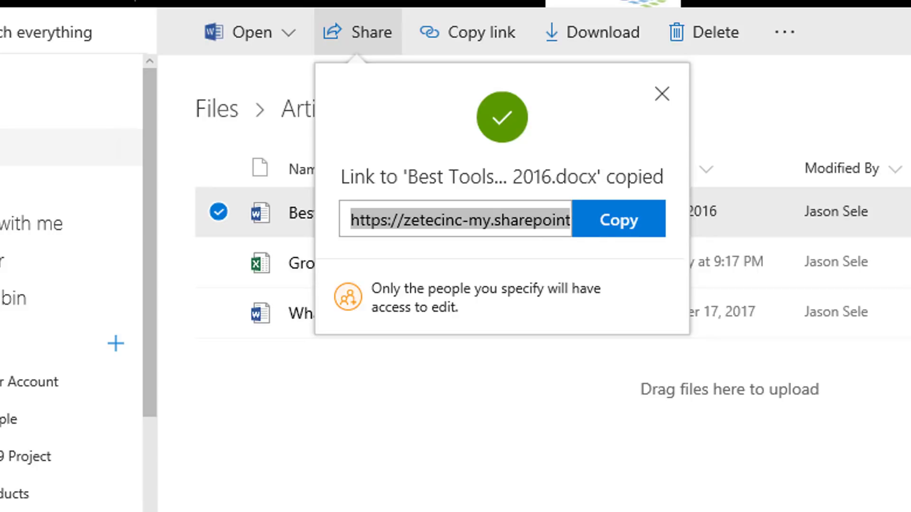
left_click(662, 93)
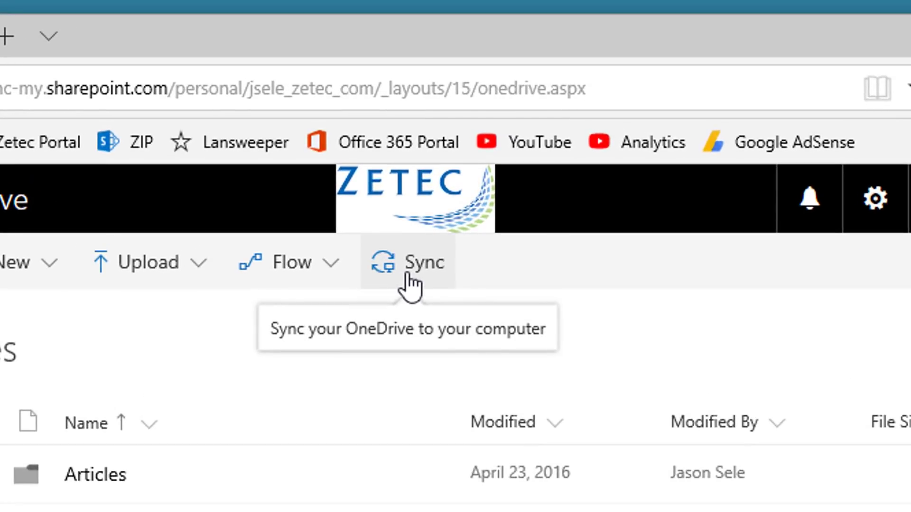
Sync the OneDrive files to this computer so they appear in File Explorer
left_click(423, 262)
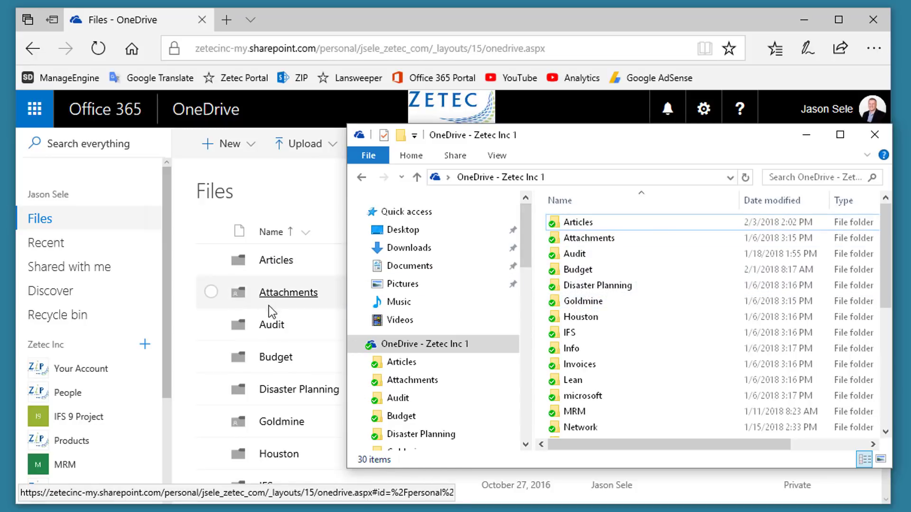
mouse_move(268, 358)
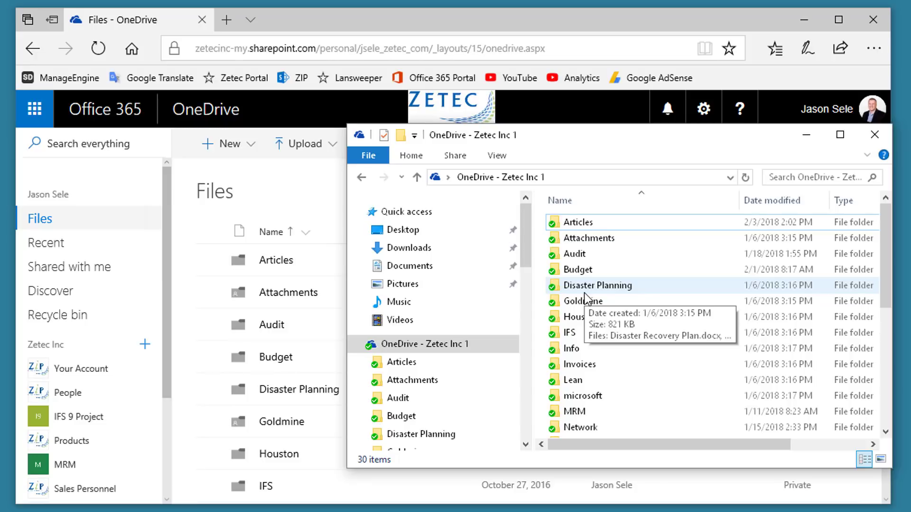
mouse_move(576, 222)
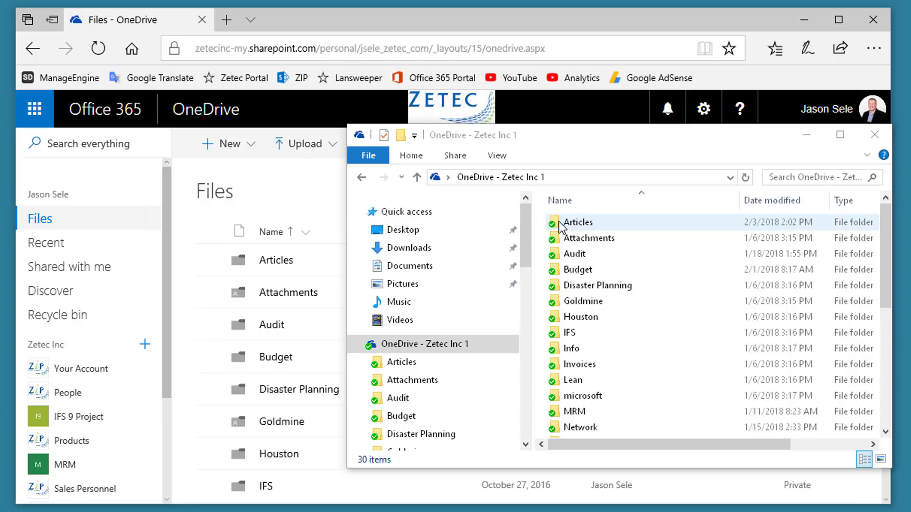
mouse_move(578, 229)
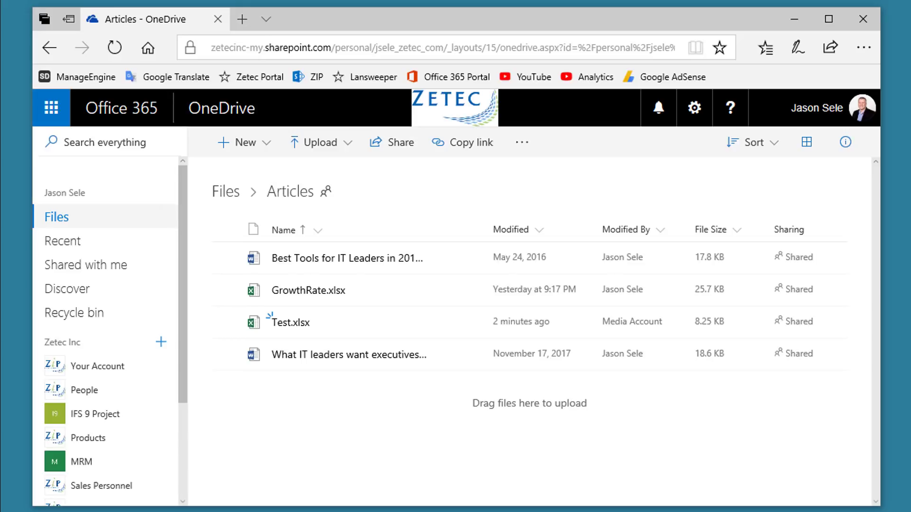
mouse_move(331, 370)
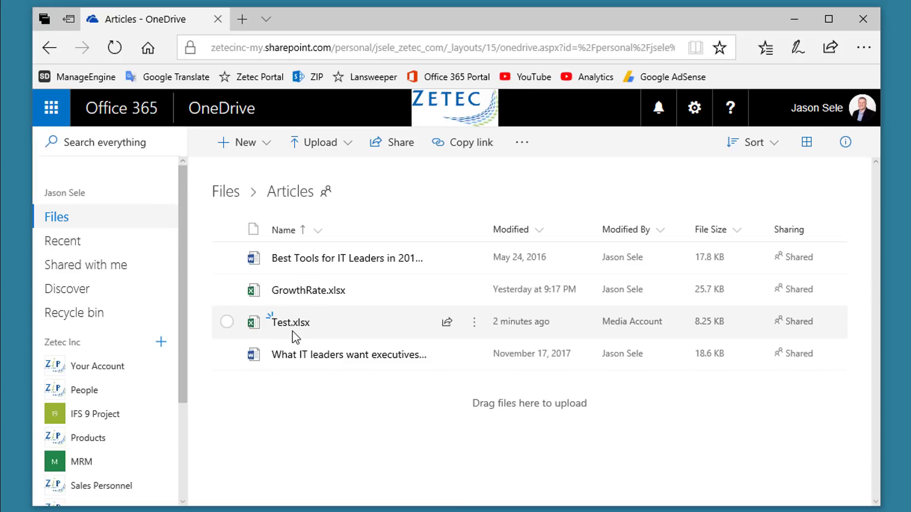
mouse_move(742, 340)
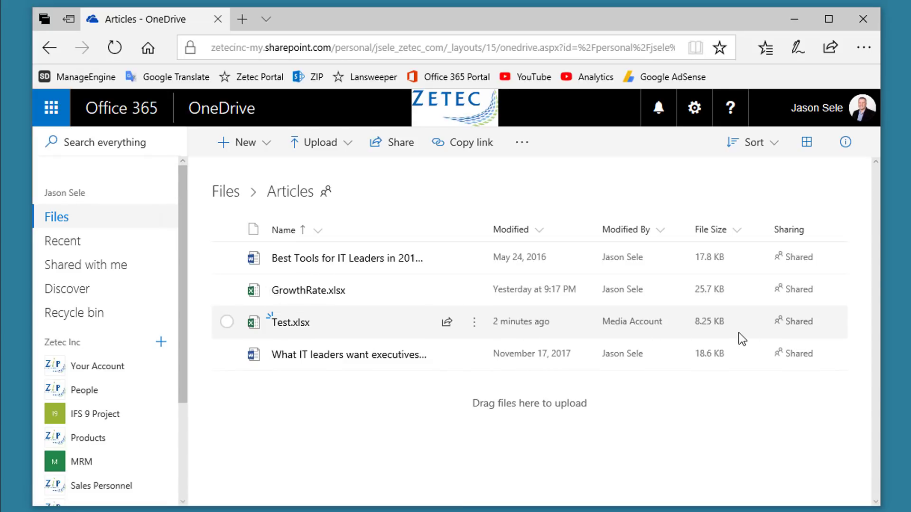
mouse_move(797, 322)
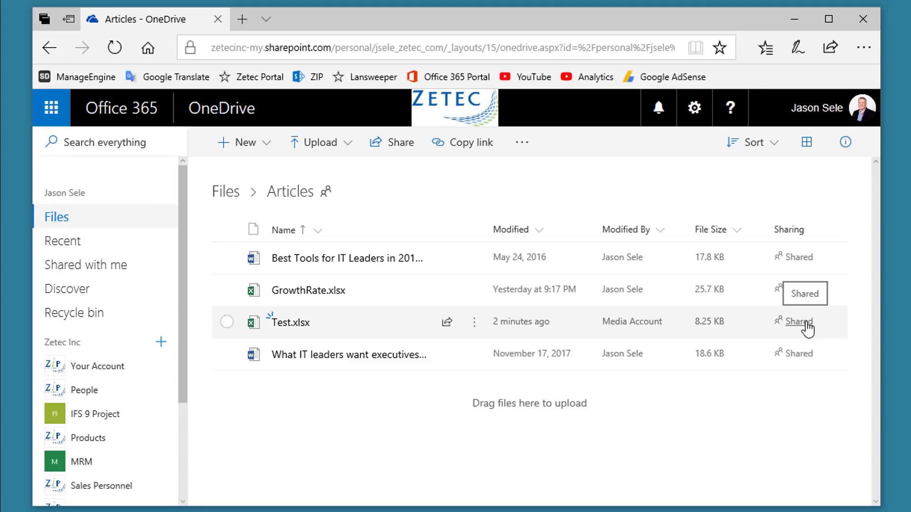
mouse_move(400, 318)
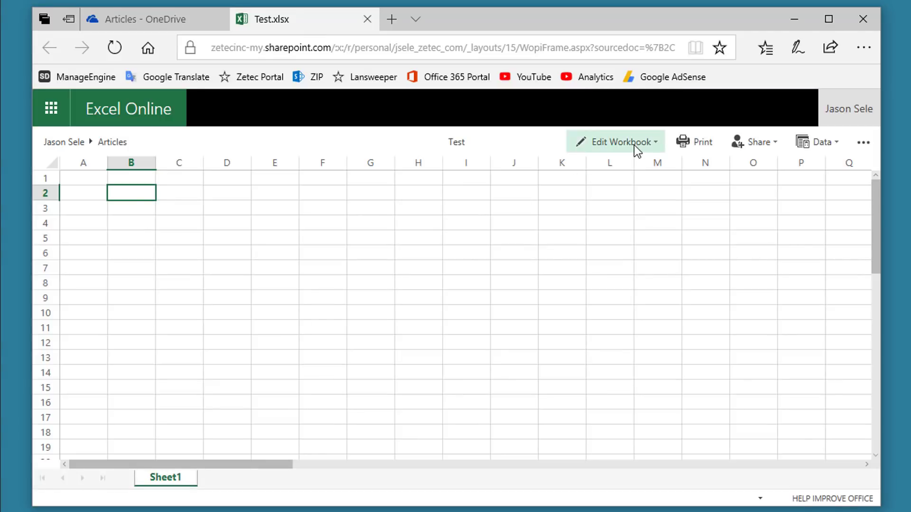
Edit Test.xlsx in the browser and enter the word Test into a cell
left_click(620, 142)
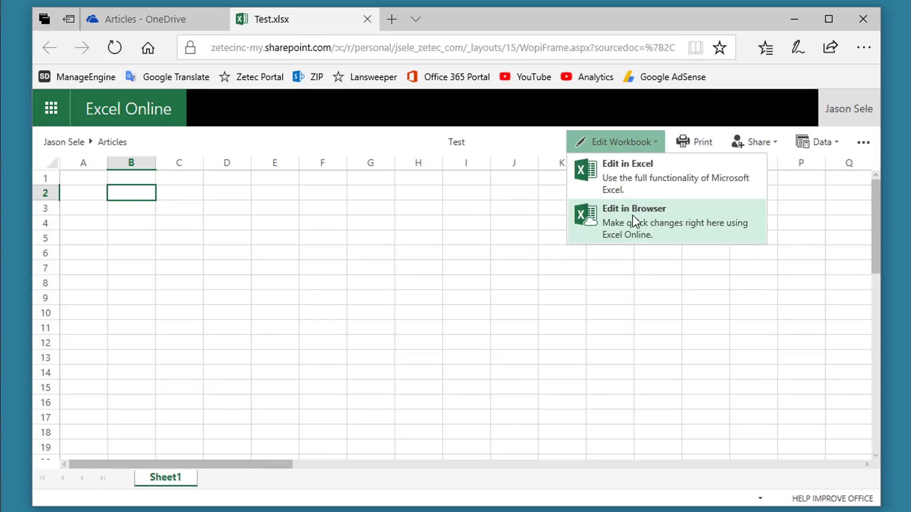
left_click(634, 222)
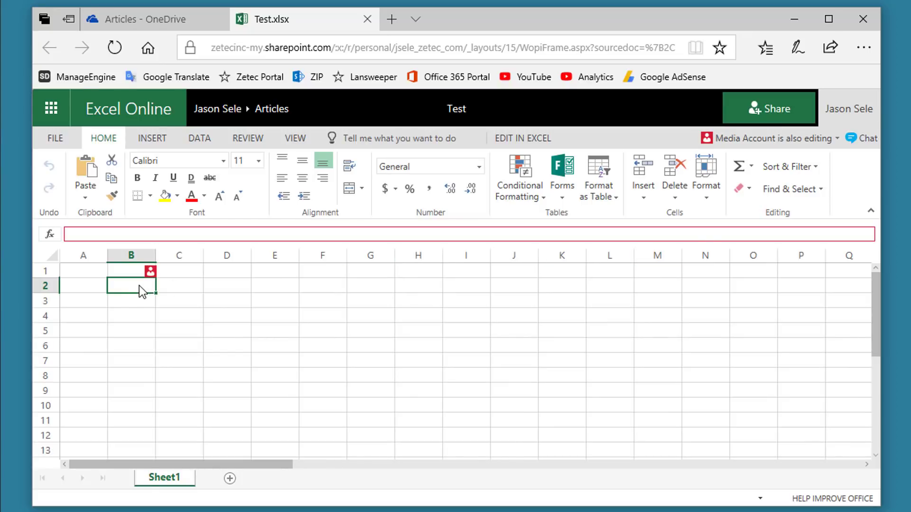
type("Test.xlsx")
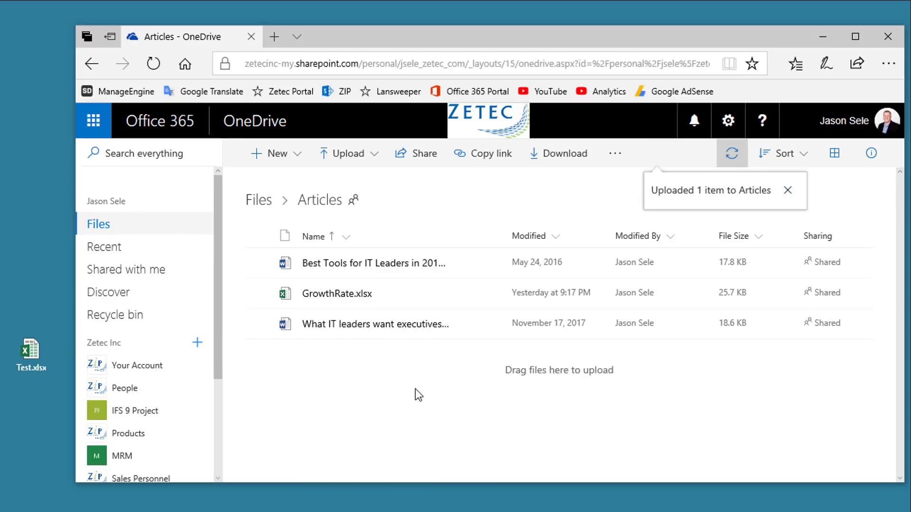
mouse_move(318, 325)
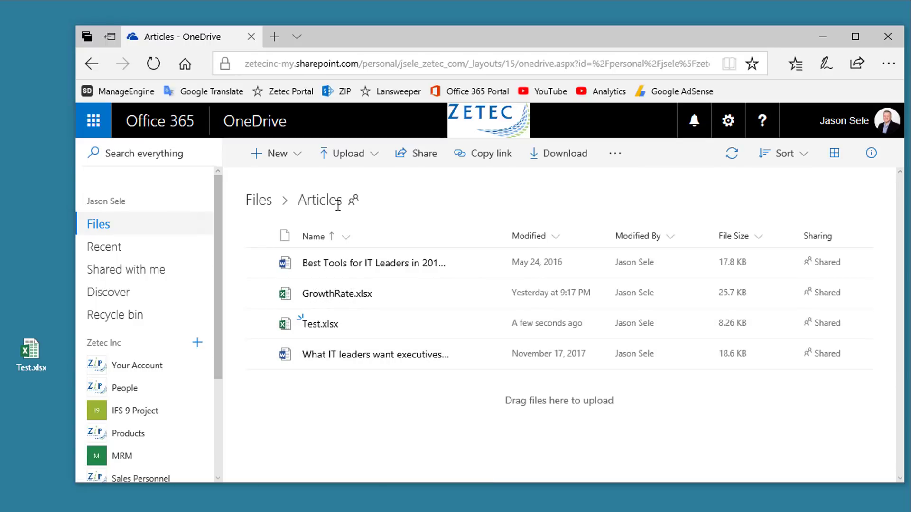
mouse_move(321, 324)
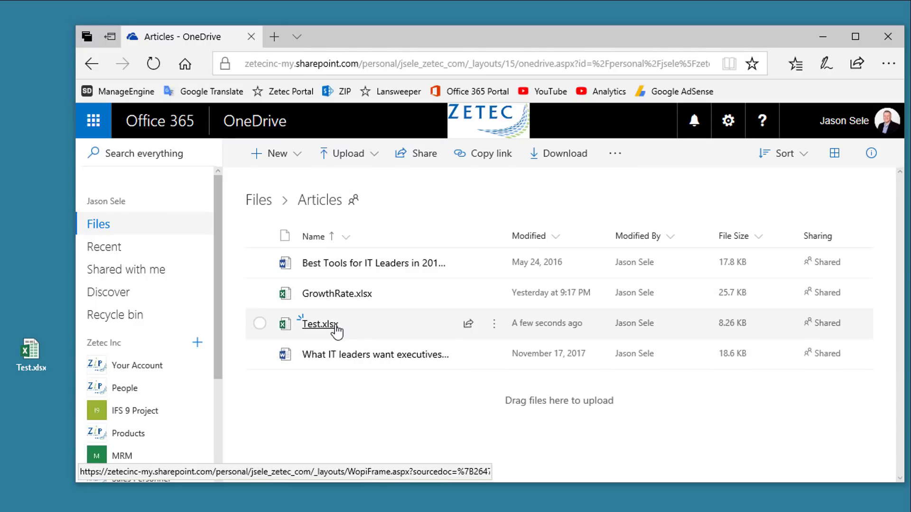
mouse_move(319, 325)
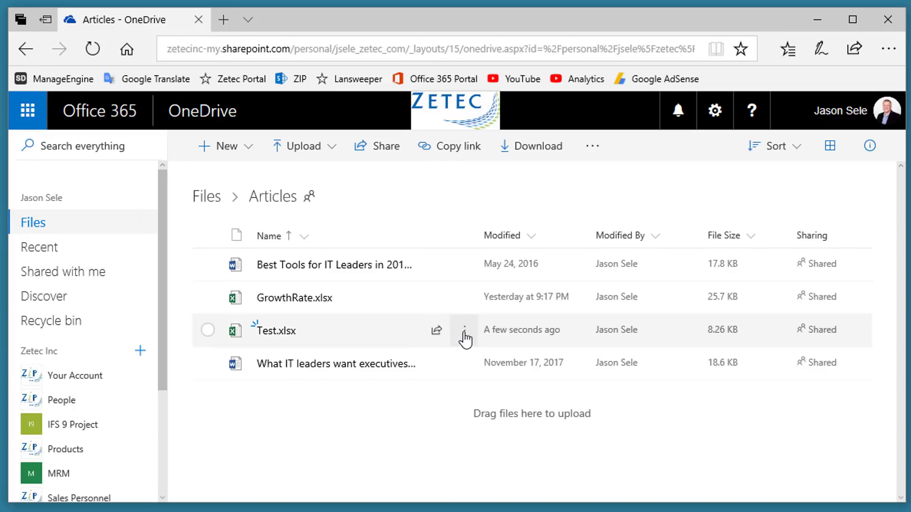
Delete the uploaded Test.xlsx from the Articles folder
left_click(464, 330)
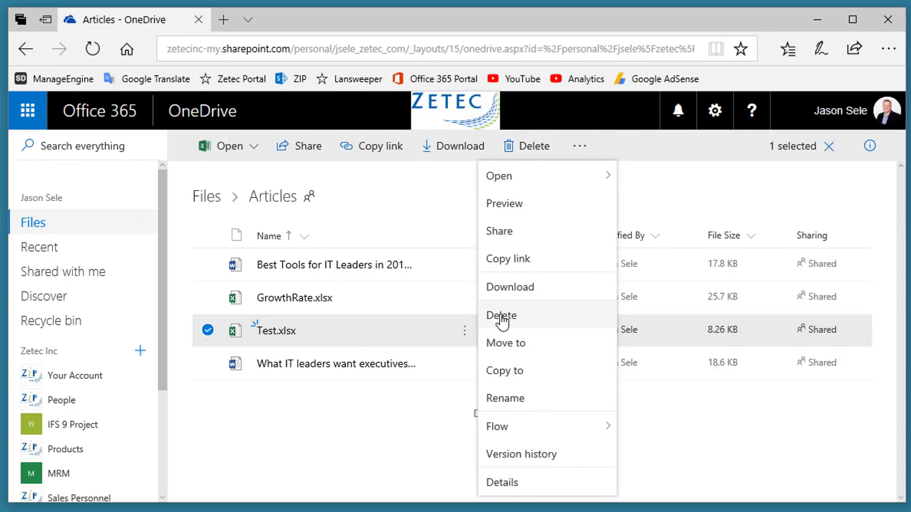
left_click(501, 315)
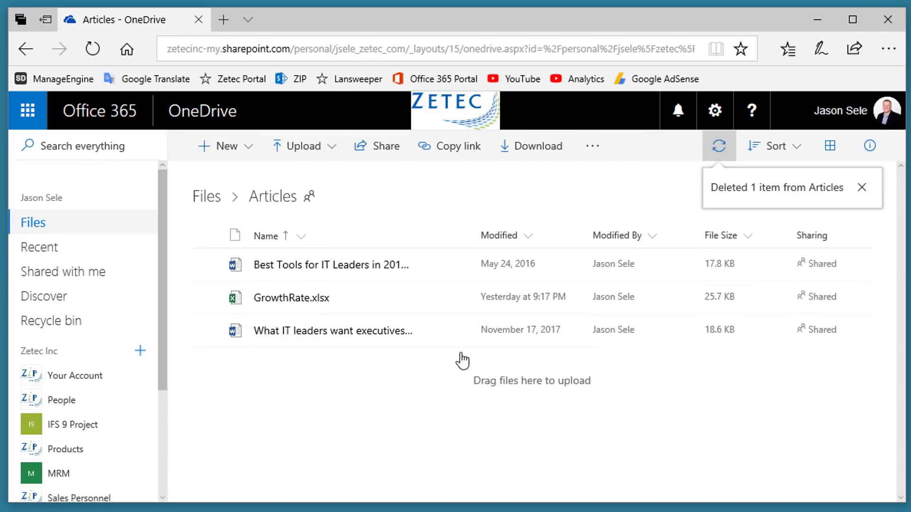
mouse_move(52, 321)
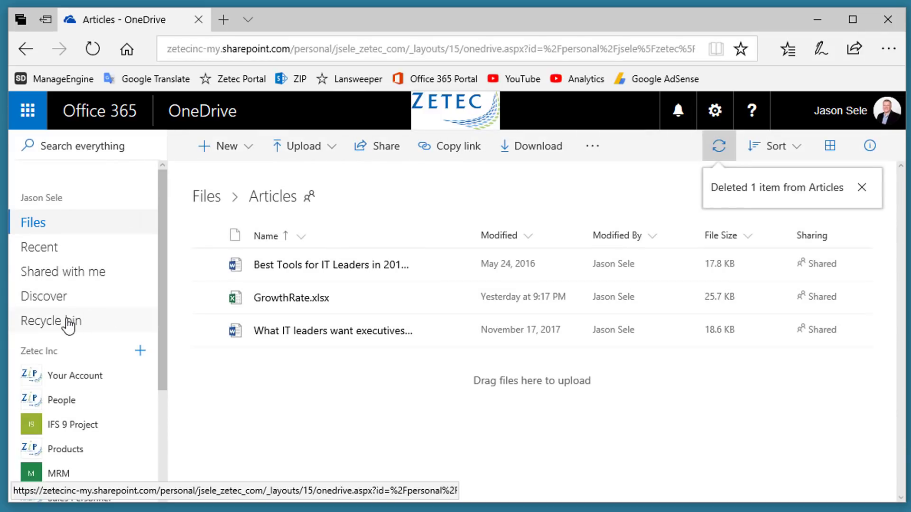
Restore the newest deleted Test.xlsx from the recycle bin and return to Files
left_click(52, 320)
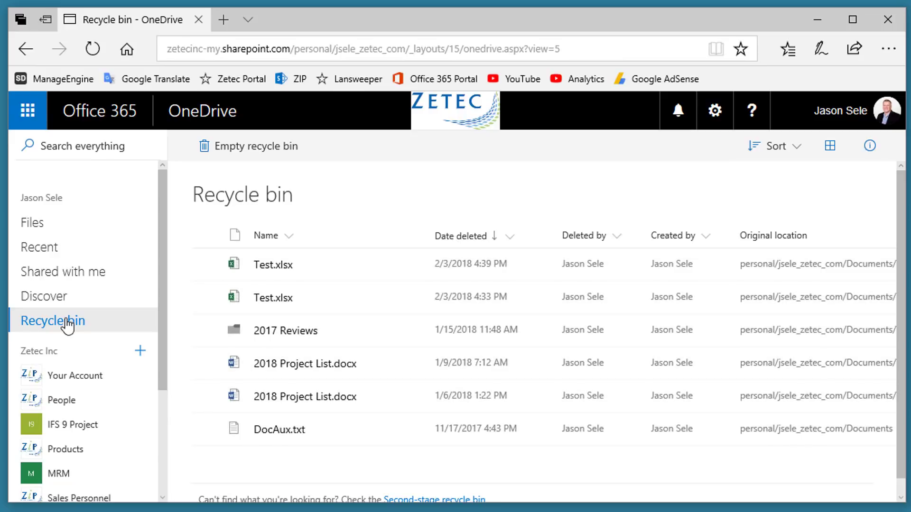
mouse_move(207, 264)
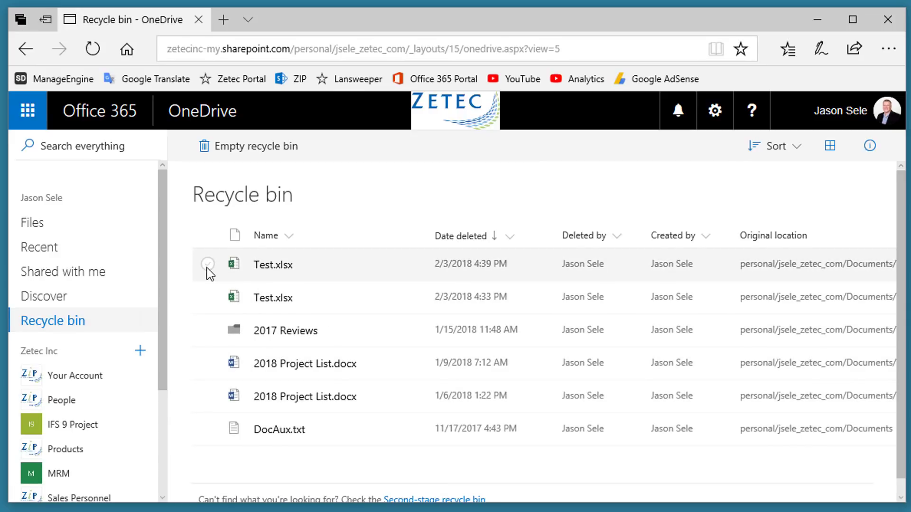
left_click(208, 264)
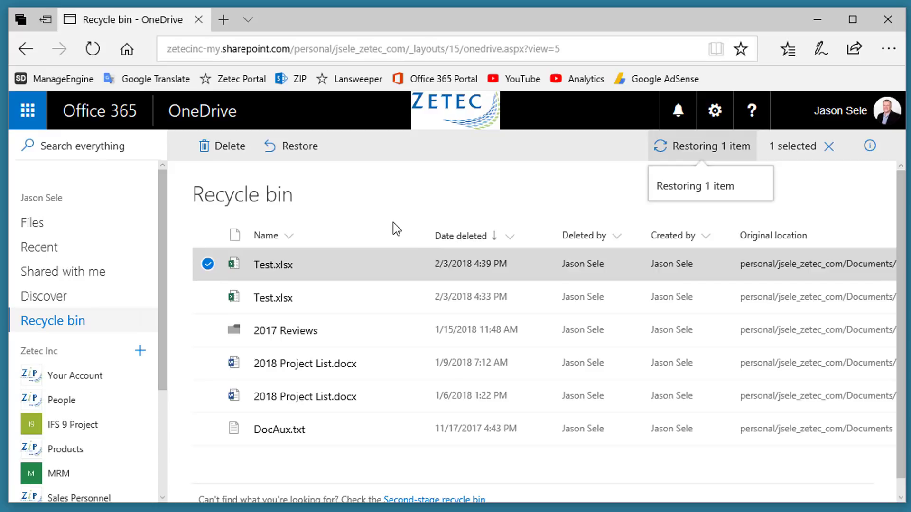
left_click(292, 146)
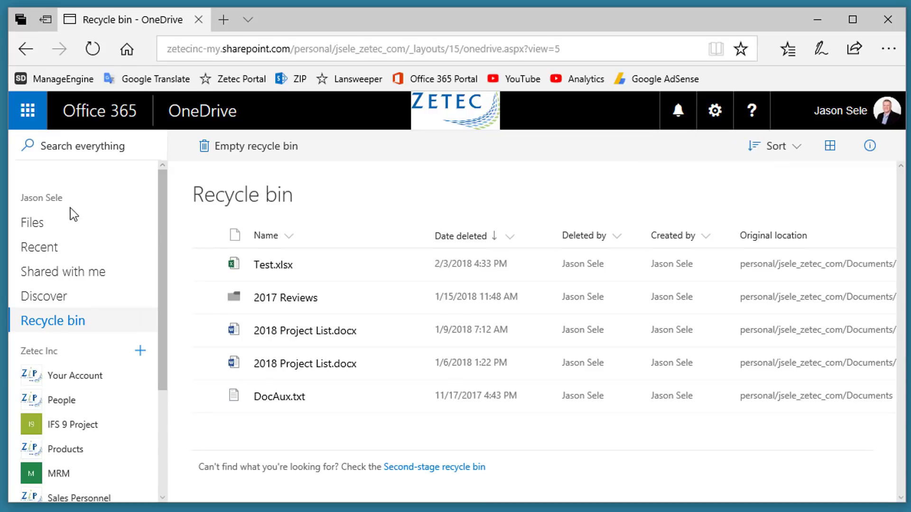
left_click(32, 222)
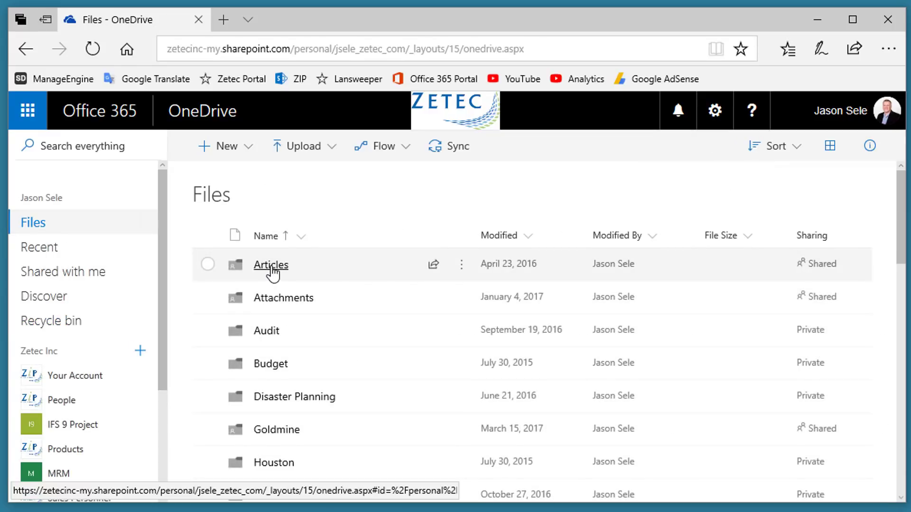
Open the Articles folder from the Files list
left_click(270, 265)
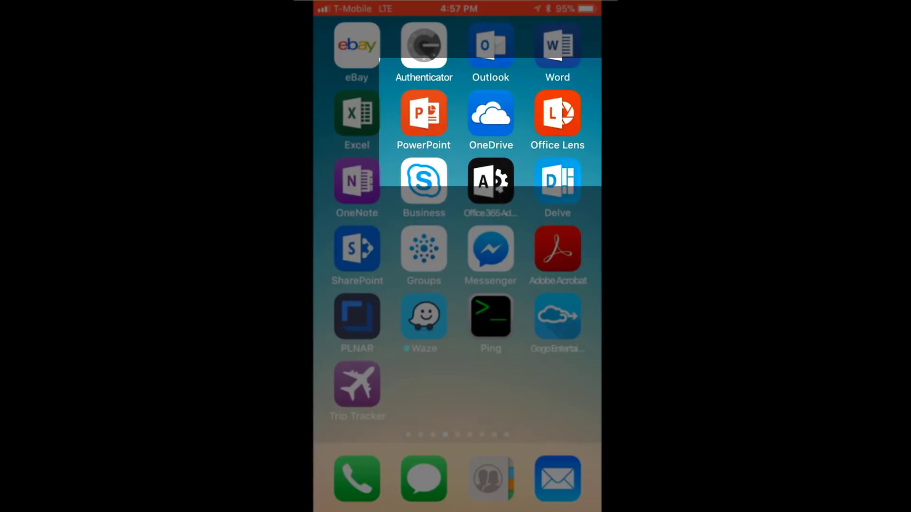
Launch the OneDrive phone app and show the Zetec Inc folders in Files
left_click(490, 113)
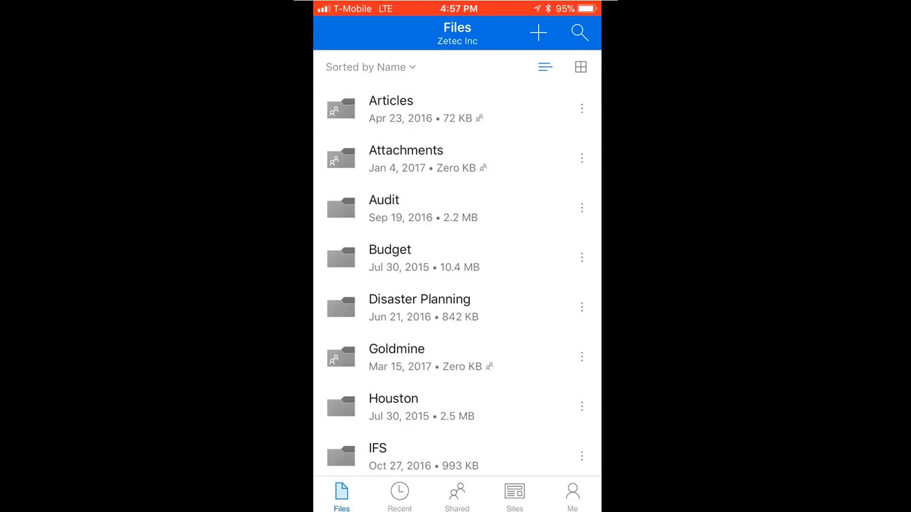
left_click(390, 108)
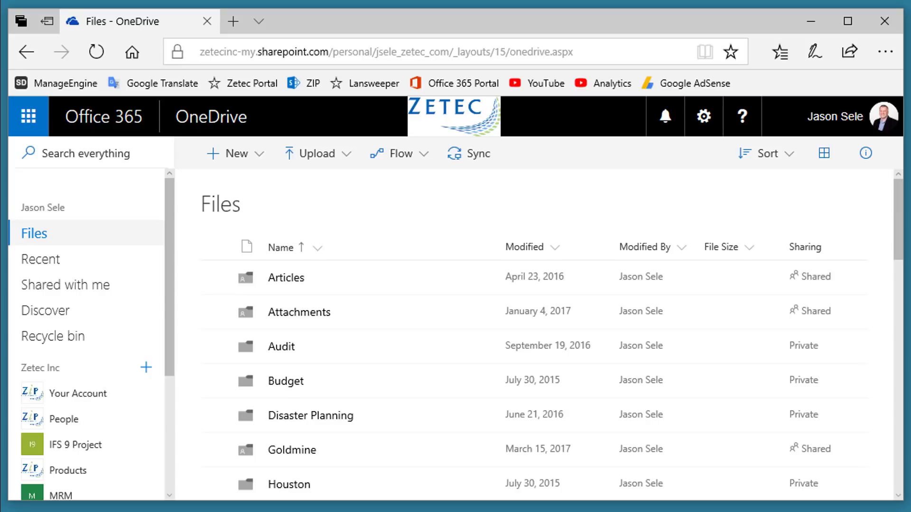
mouse_move(65, 285)
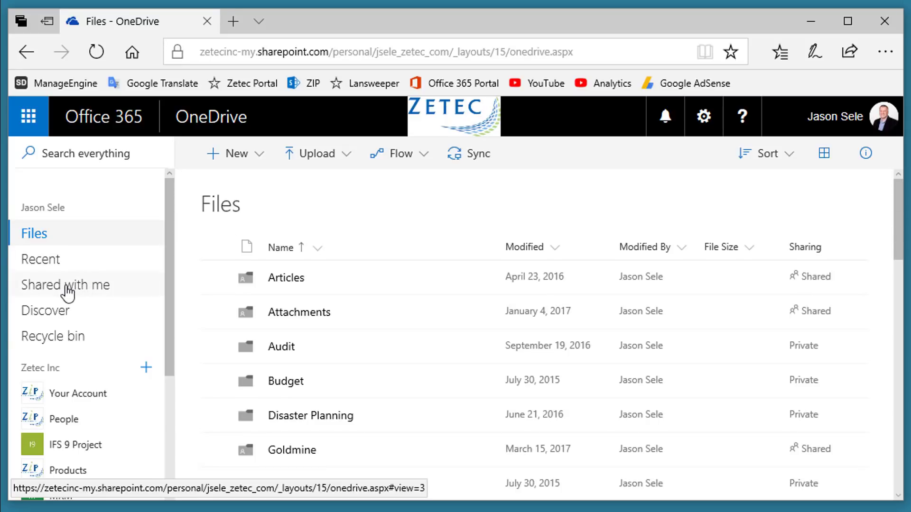
left_click(65, 285)
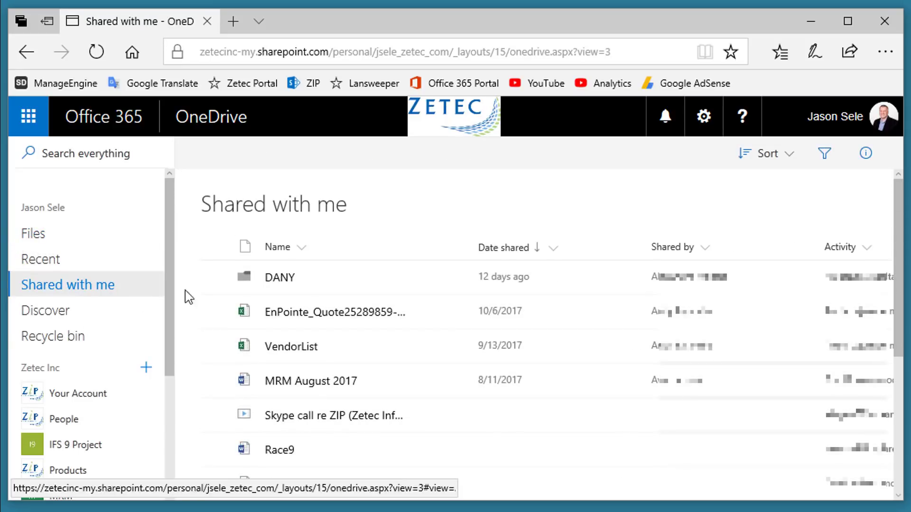
mouse_move(253, 288)
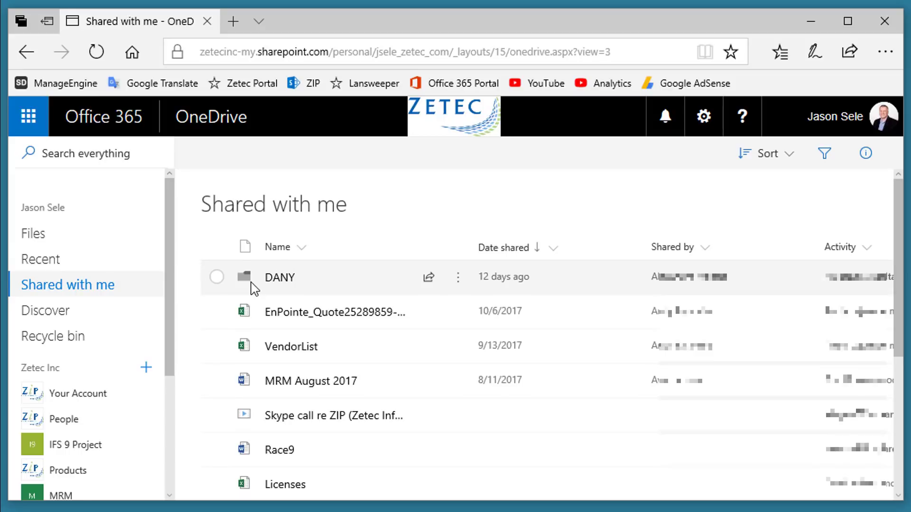
mouse_move(279, 277)
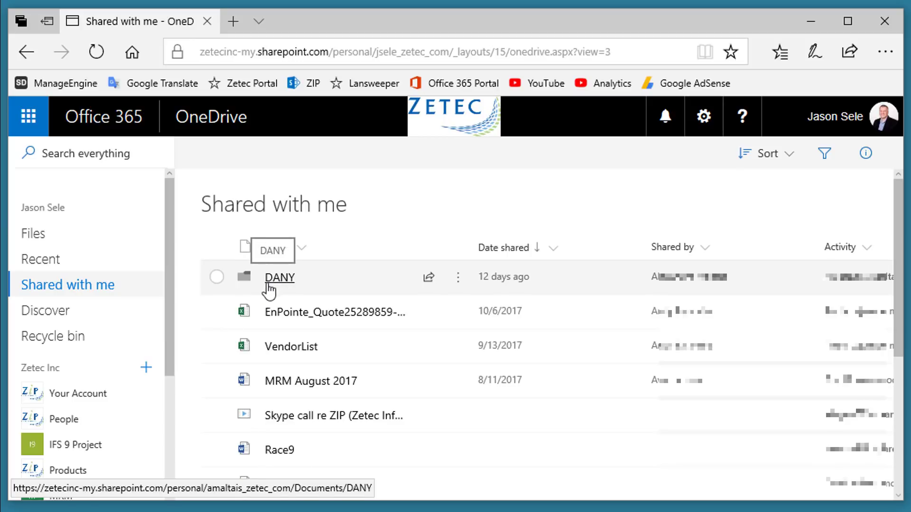
mouse_move(266, 290)
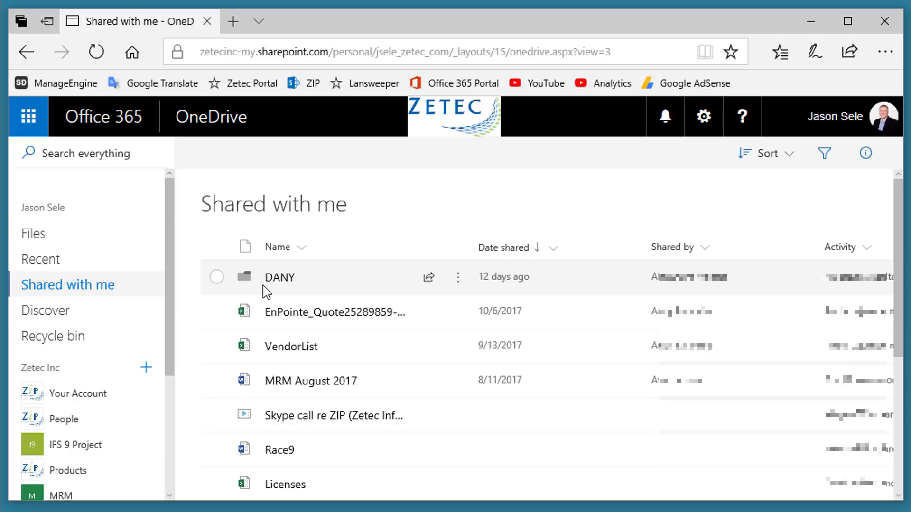
left_click(33, 235)
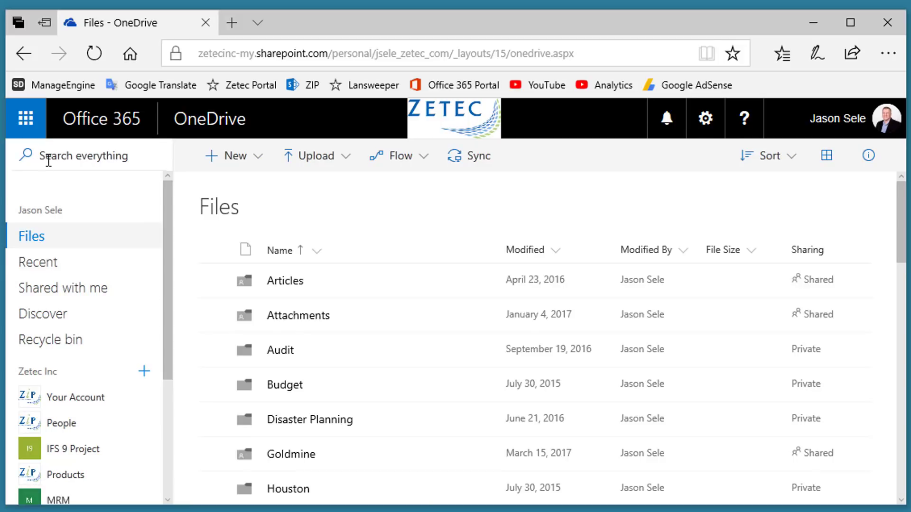
Search everything for 'bud' to list budget results including the Budget folder
left_click(87, 156)
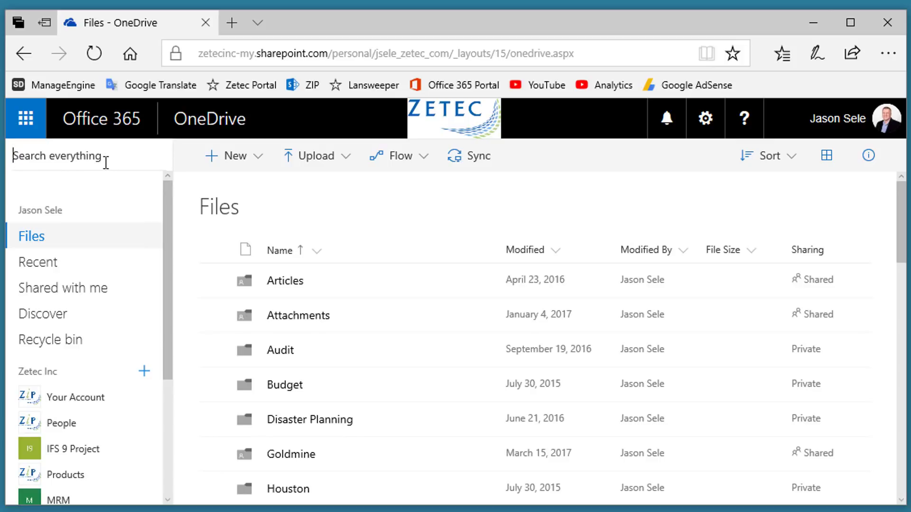
type("bud")
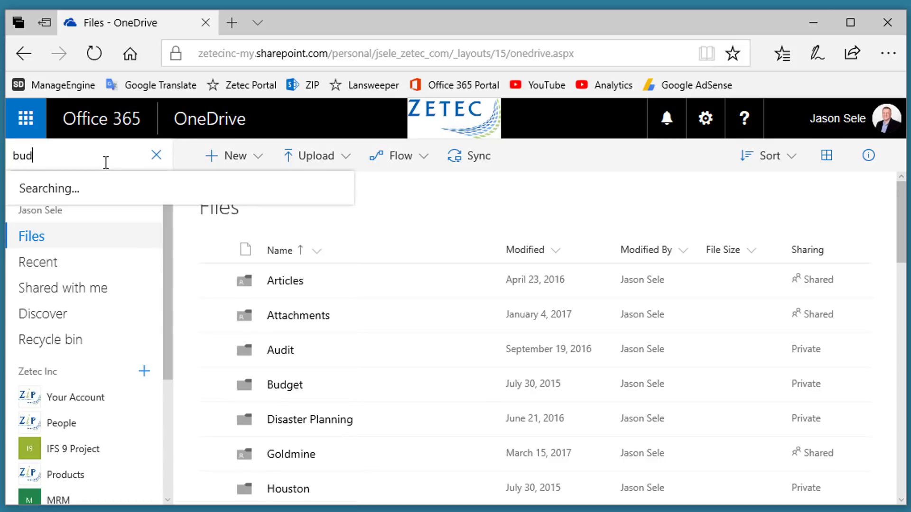
key("Return")
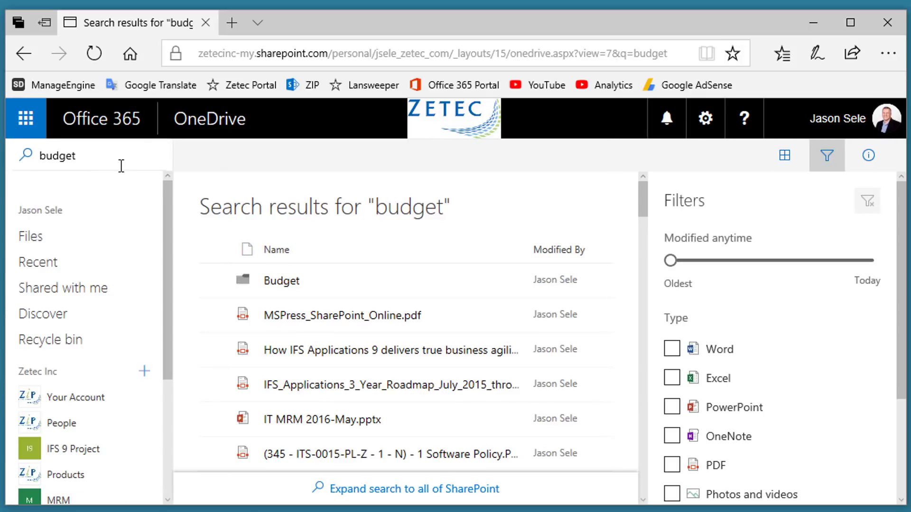
mouse_move(638, 351)
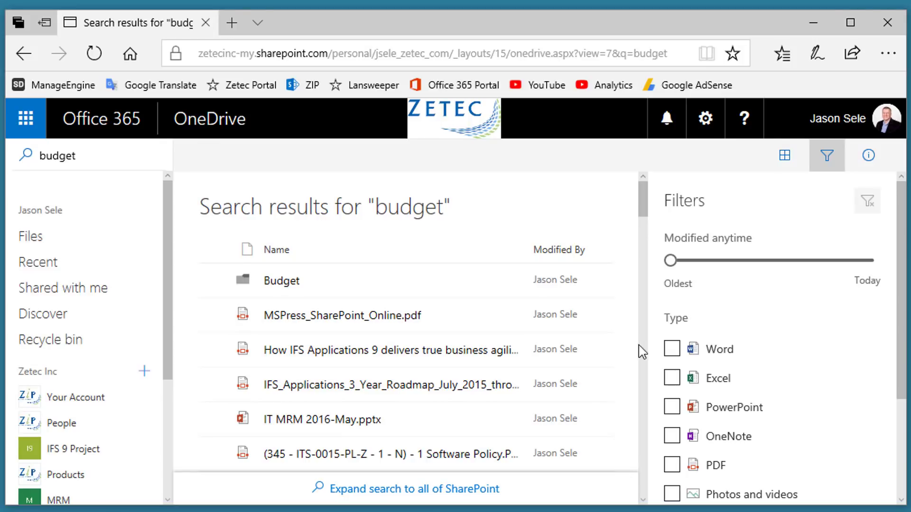
mouse_move(674, 389)
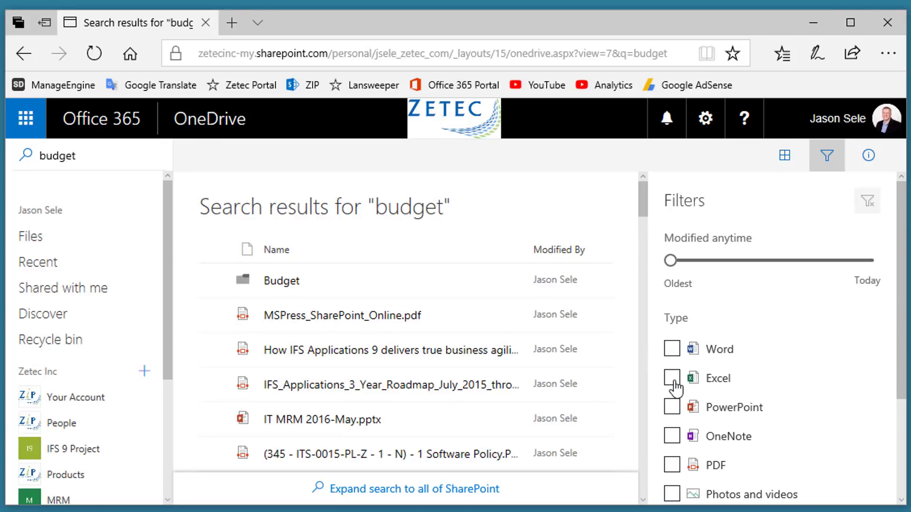
Filter the budget search results to Excel files only
left_click(671, 377)
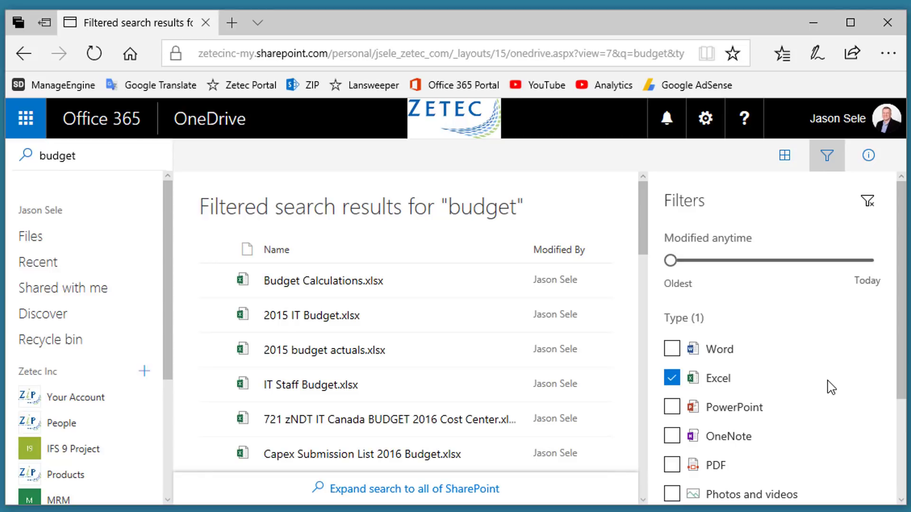
mouse_move(671, 273)
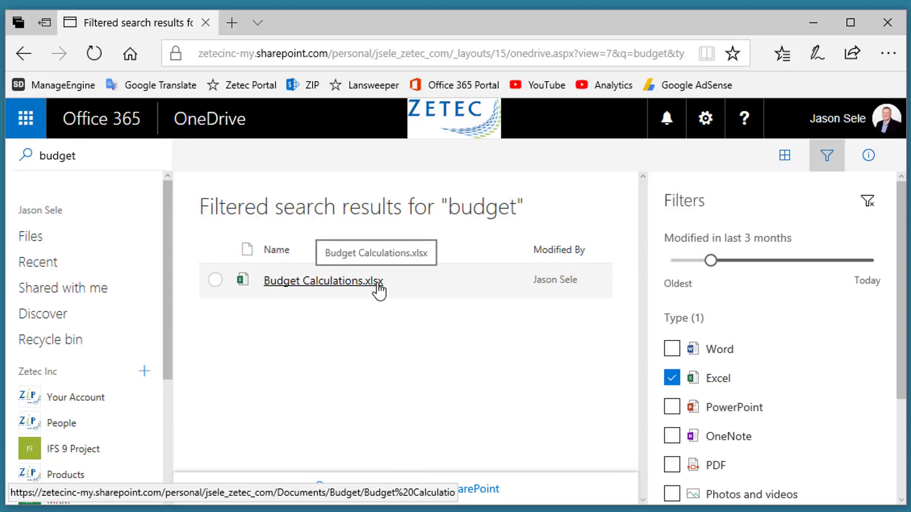
mouse_move(380, 328)
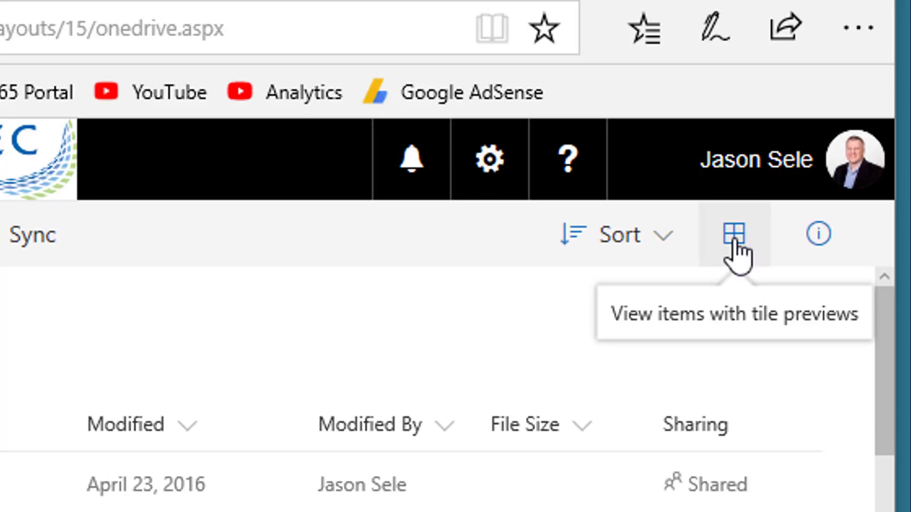
Switch the file list to tile previews and open the Articles folder
left_click(734, 234)
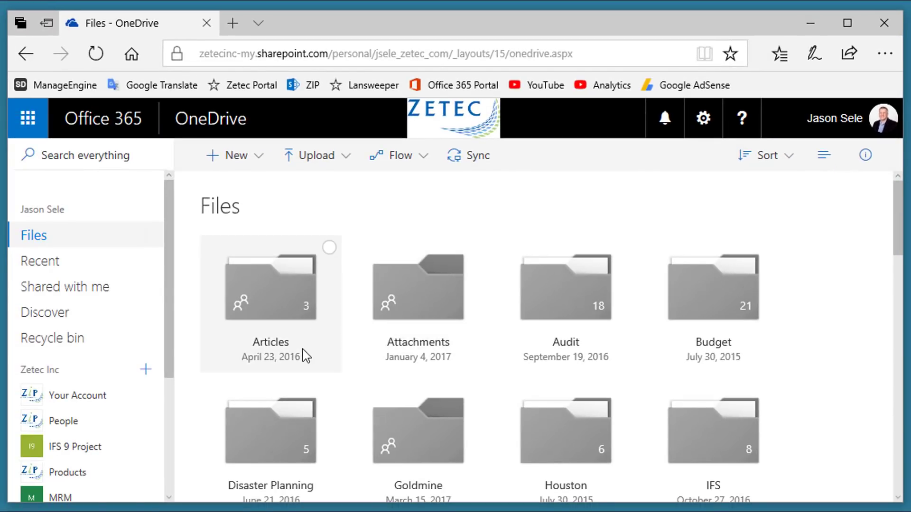
mouse_move(813, 473)
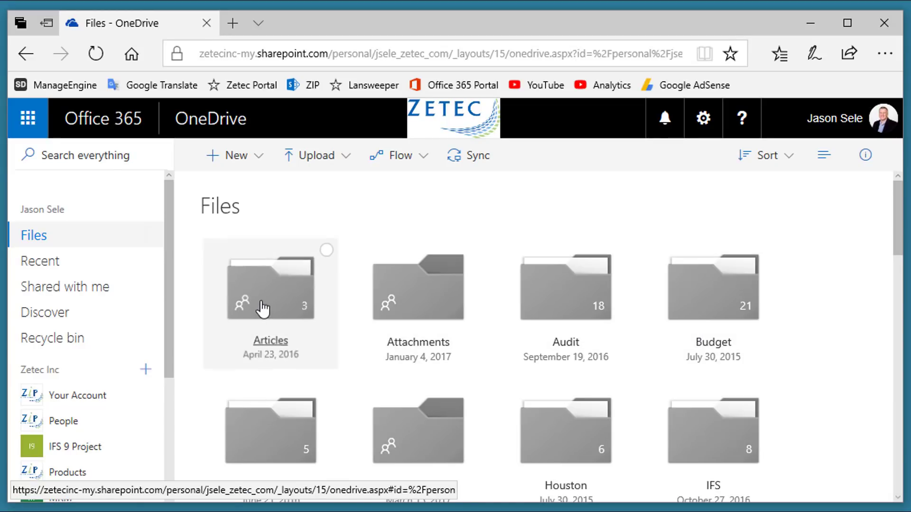
double_click(271, 285)
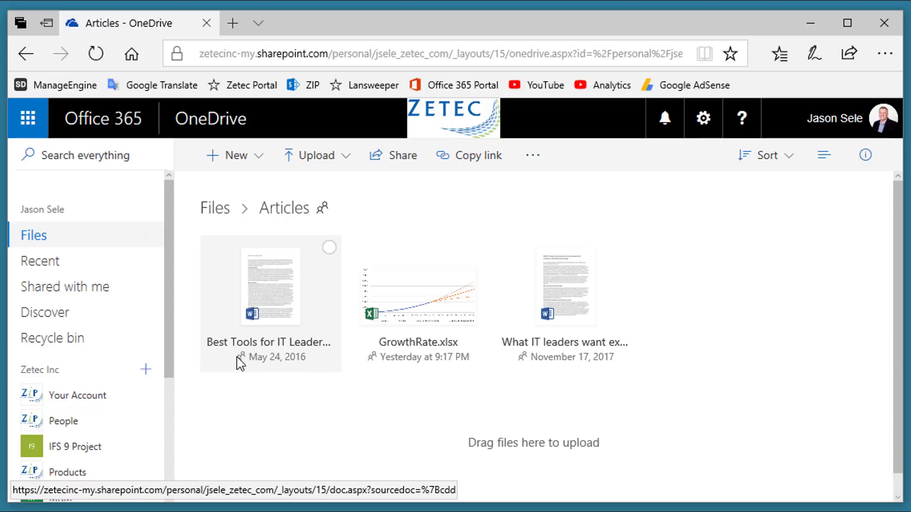
mouse_move(444, 375)
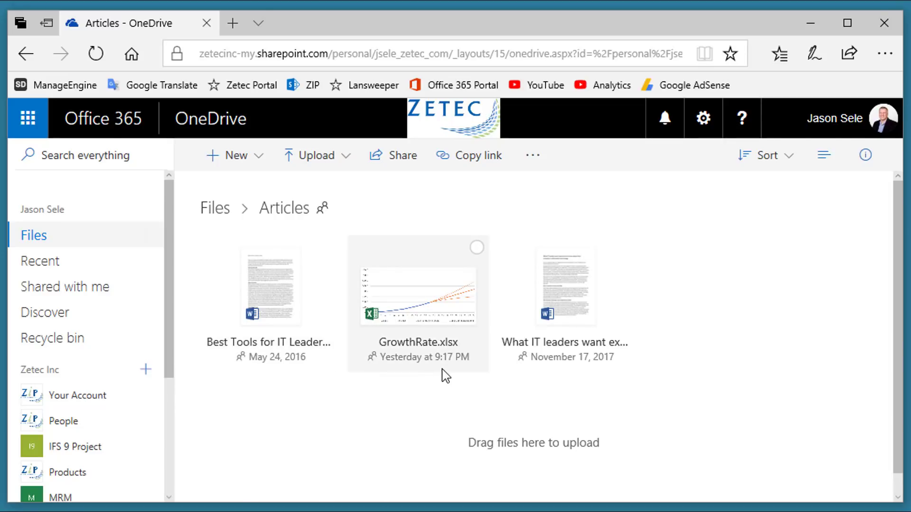
mouse_move(575, 372)
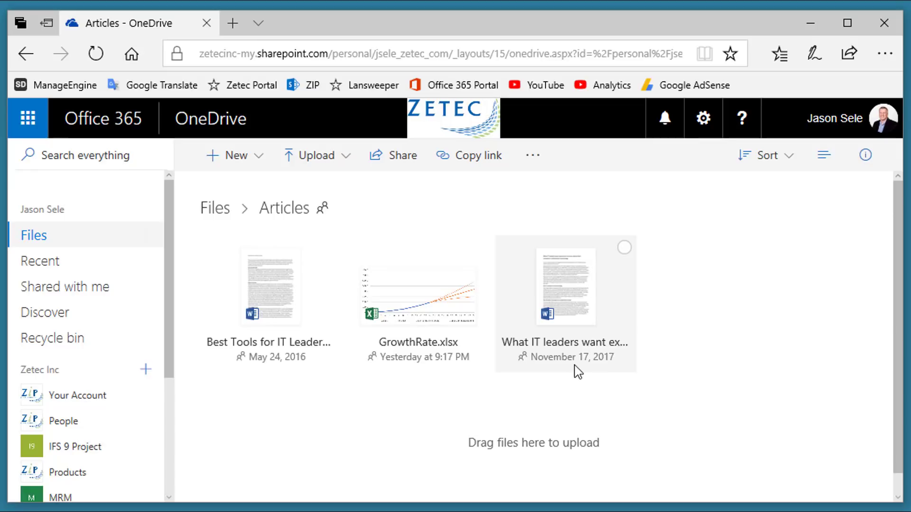
mouse_move(786, 234)
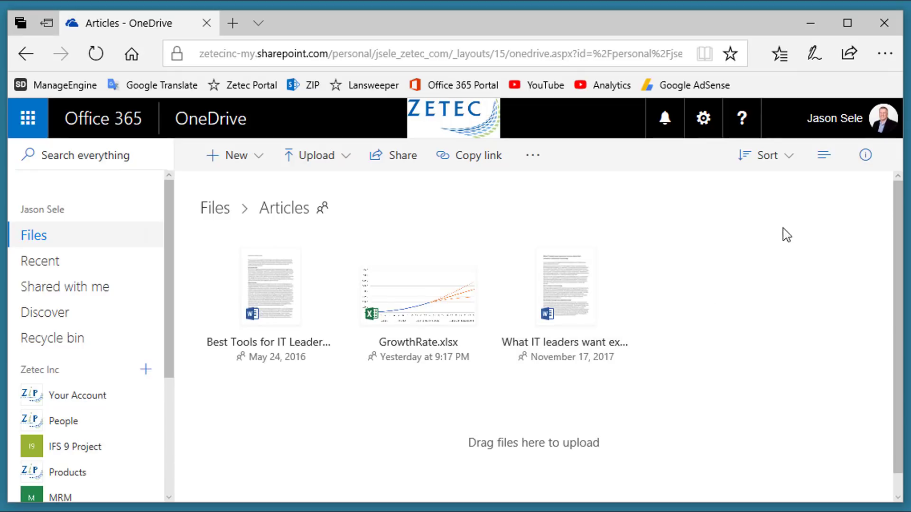
mouse_move(824, 155)
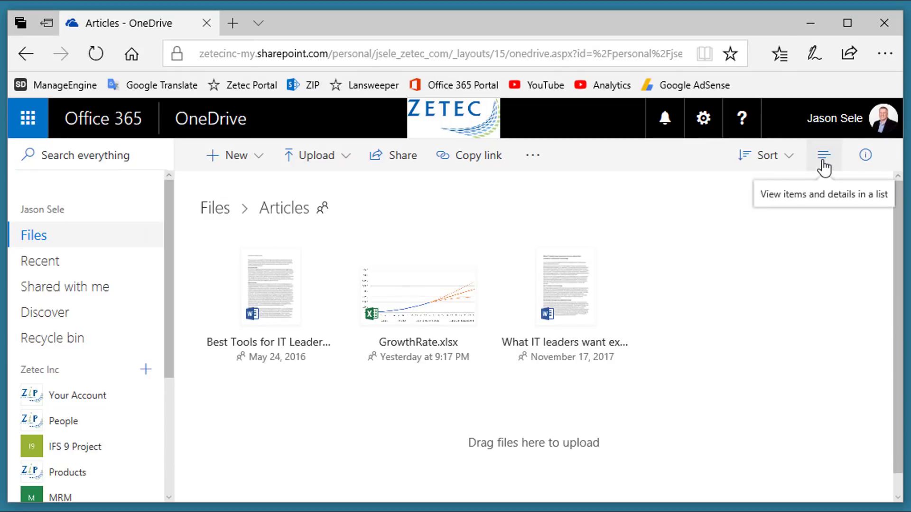